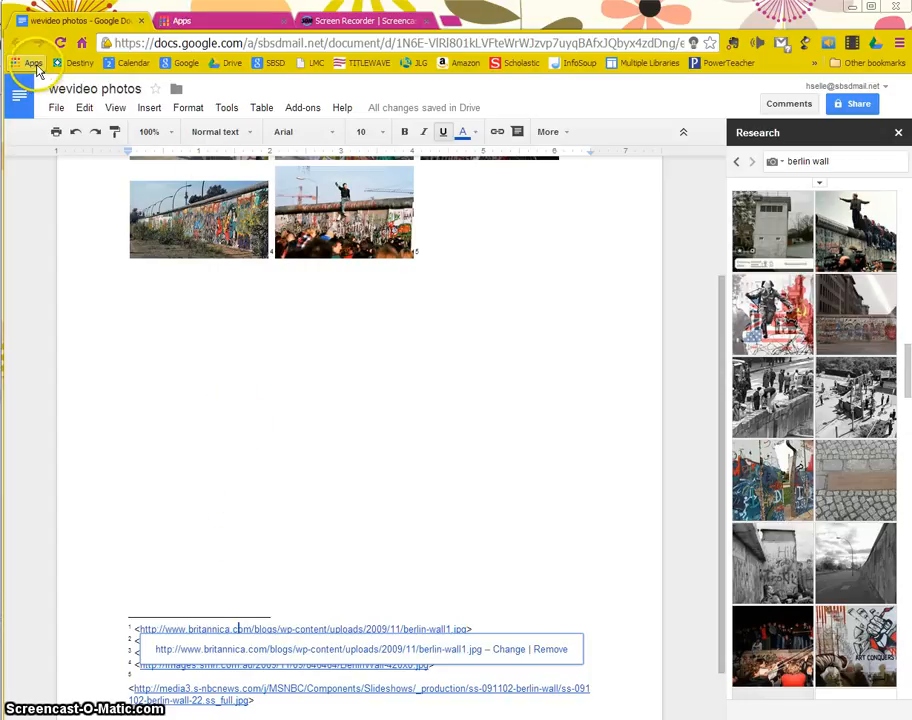
mouse_move(38, 72)
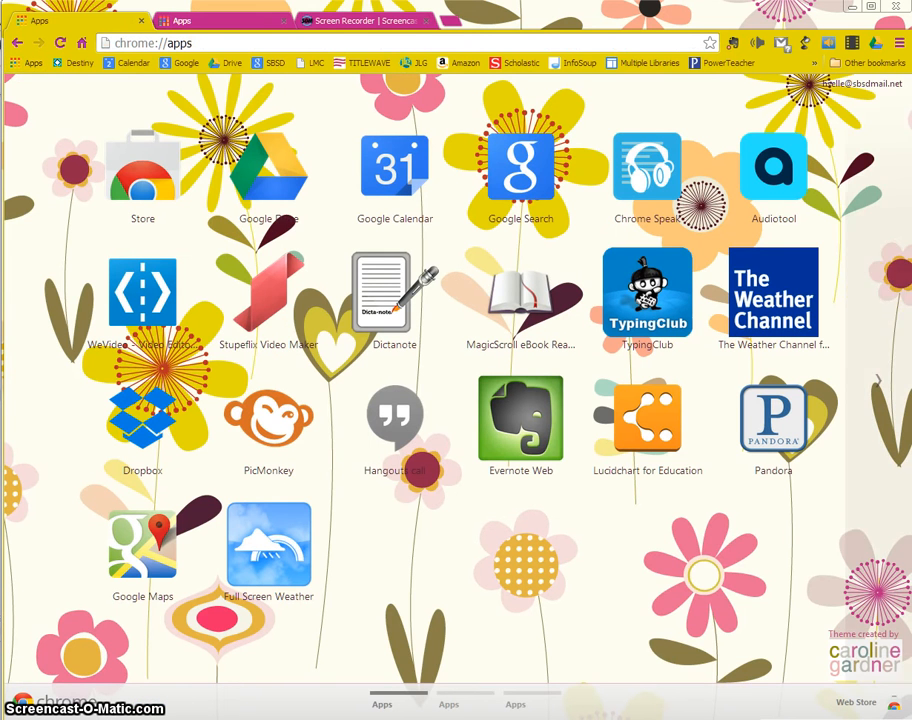
mouse_move(152, 178)
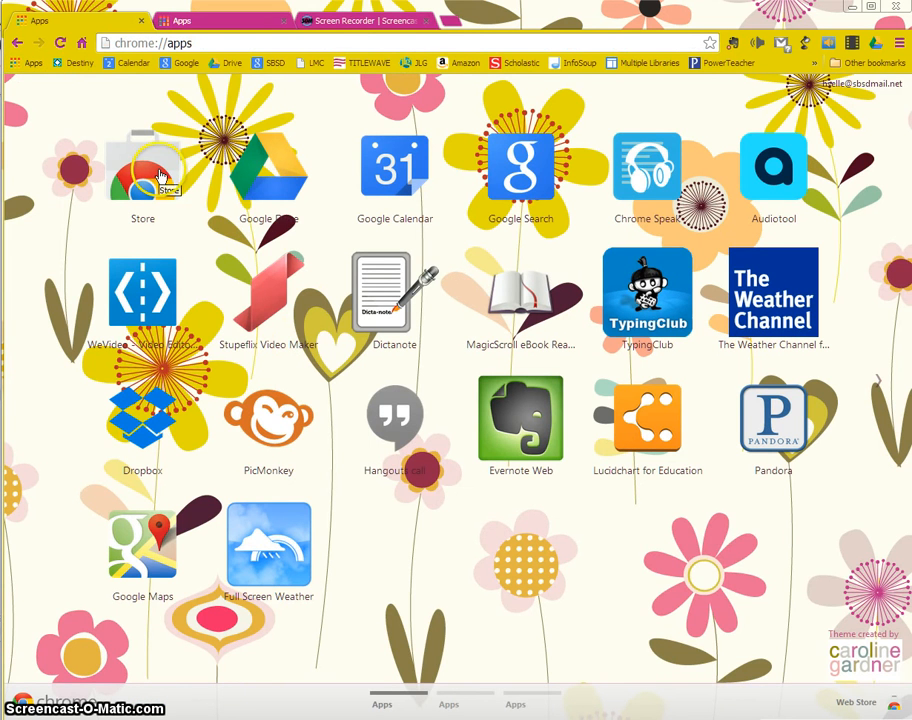
- Search the Chrome Web Store for "save to google drive" to list the extension
click(136, 172)
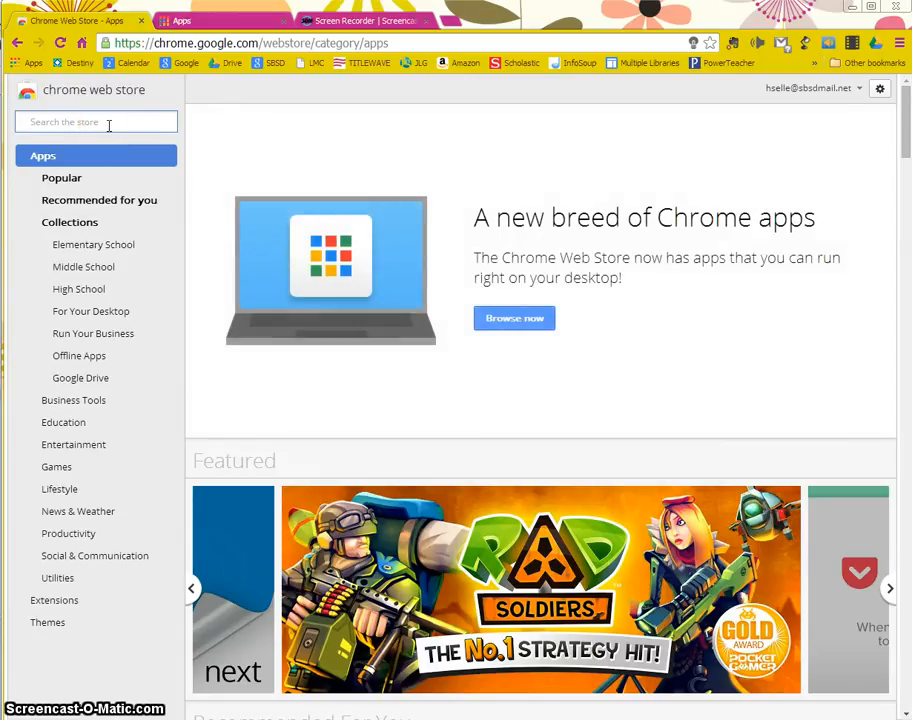
text(save to)
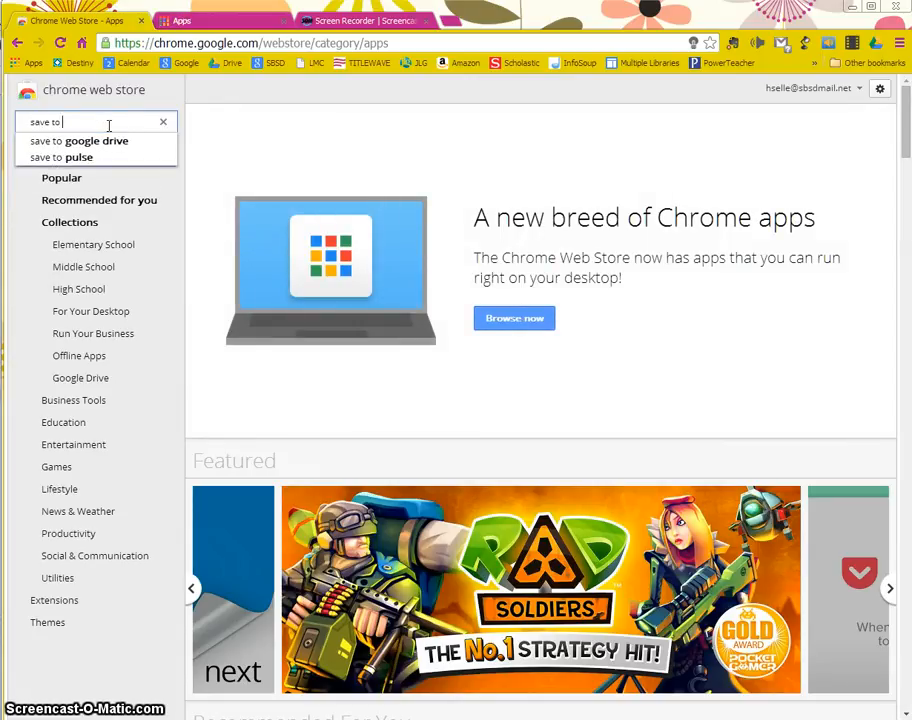
click(78, 140)
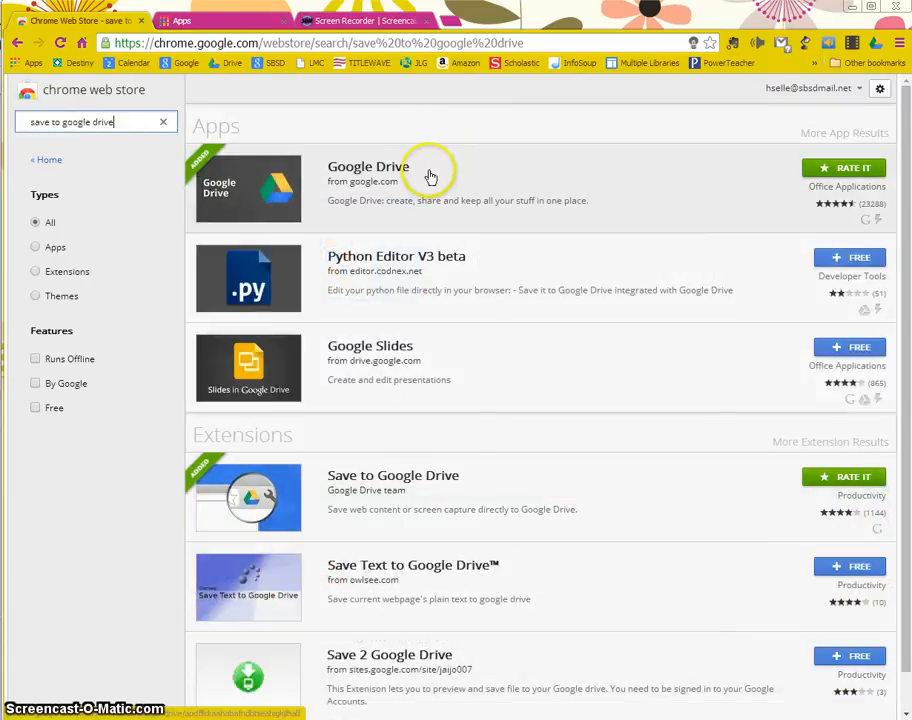
mouse_move(452, 482)
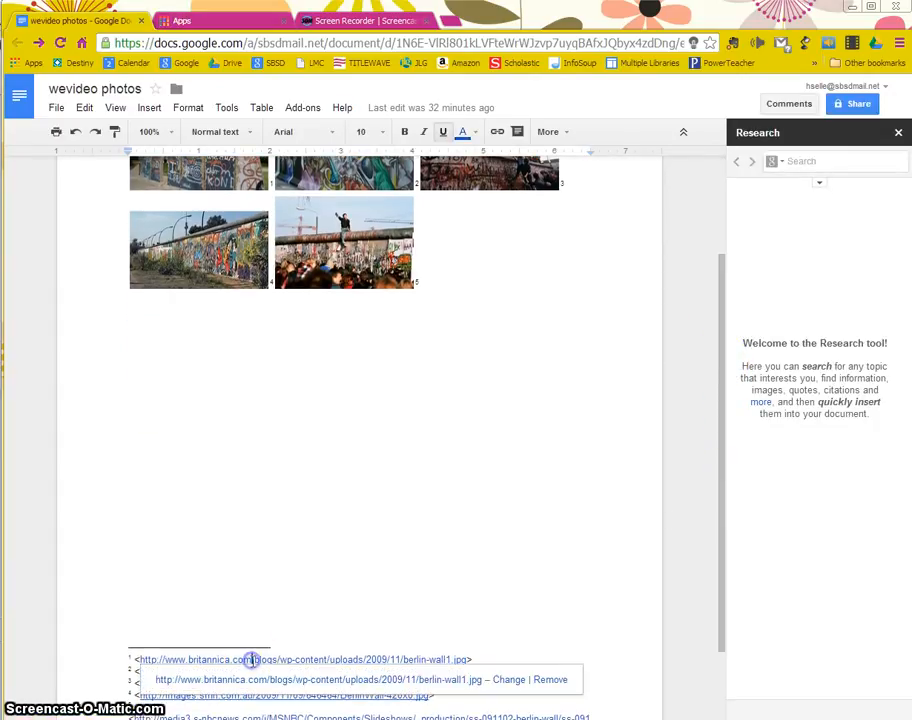
- Follow the britannica.com berlin-wall1.jpg link so the photo shows in a new tab
click(252, 660)
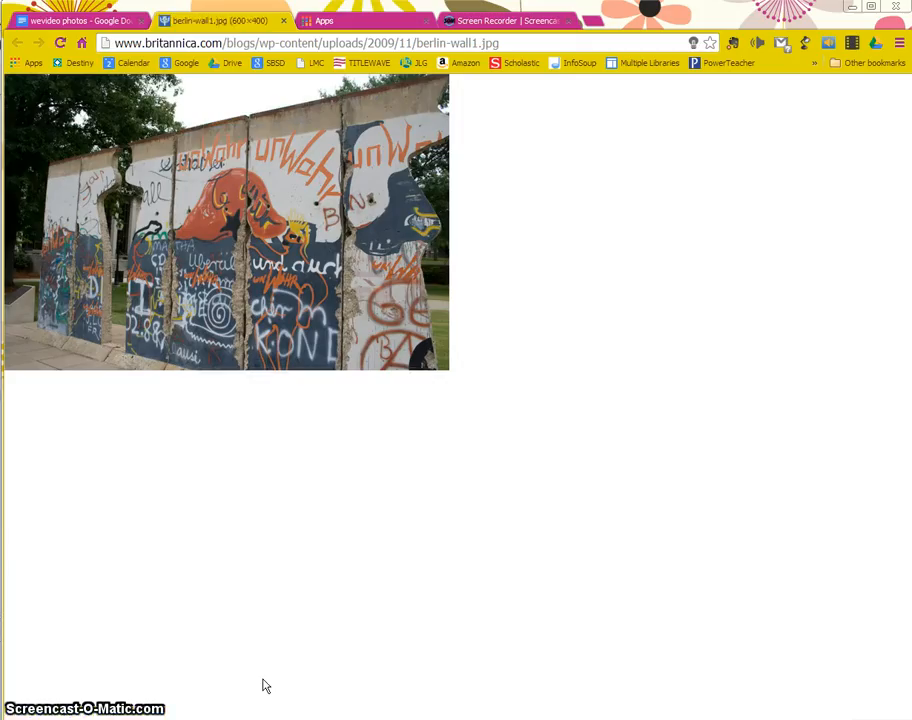
- Save berlin-wall1.jpg to My Drive via Save Image to Google Drive and dismiss the confirmation
right_click(220, 178)
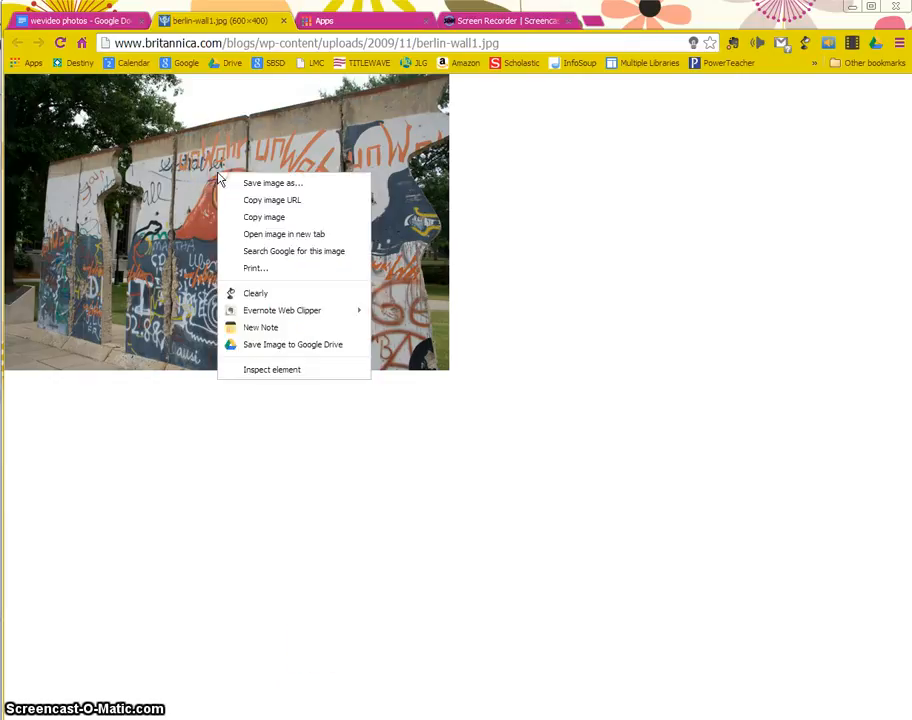
mouse_move(314, 344)
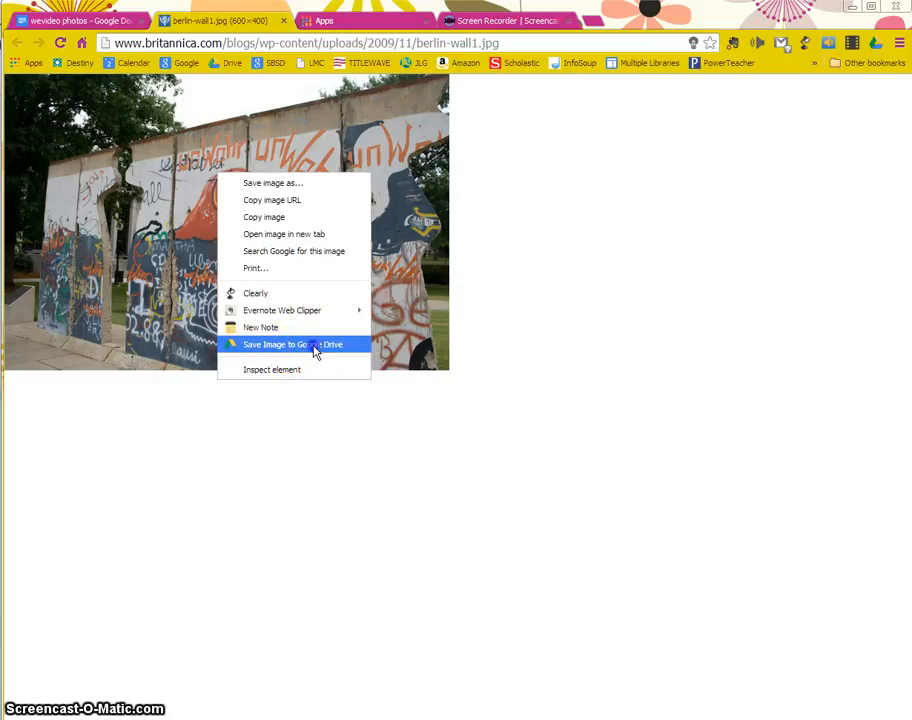
click(292, 344)
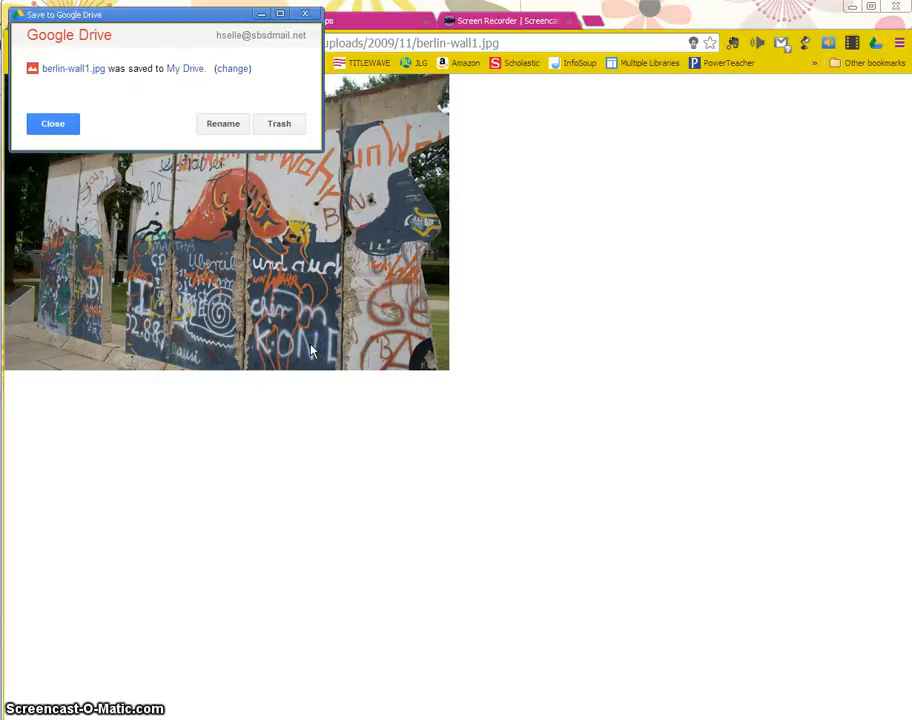
mouse_move(76, 76)
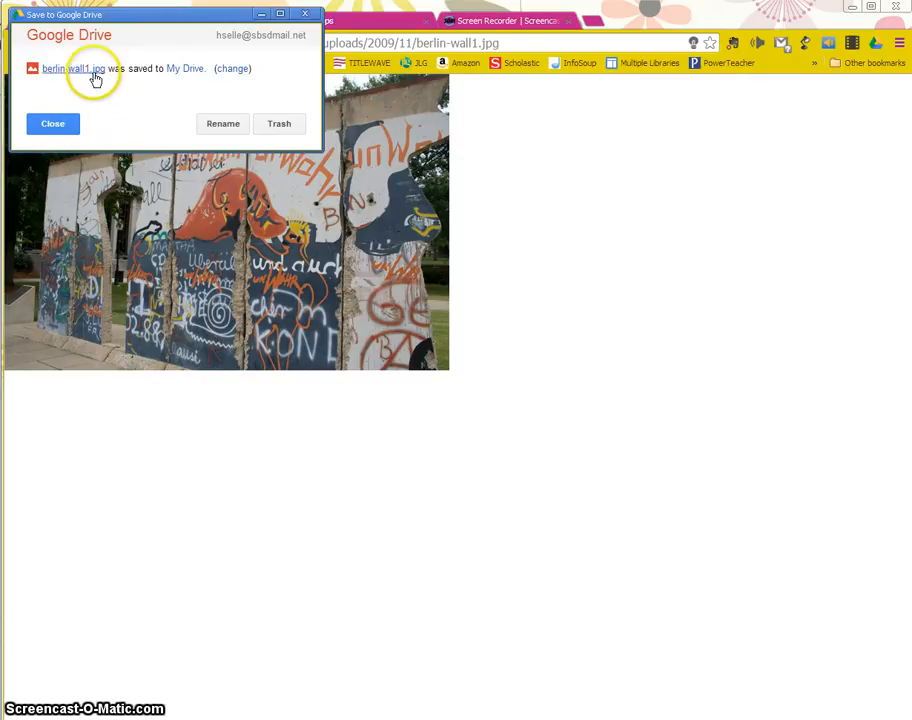
mouse_move(30, 72)
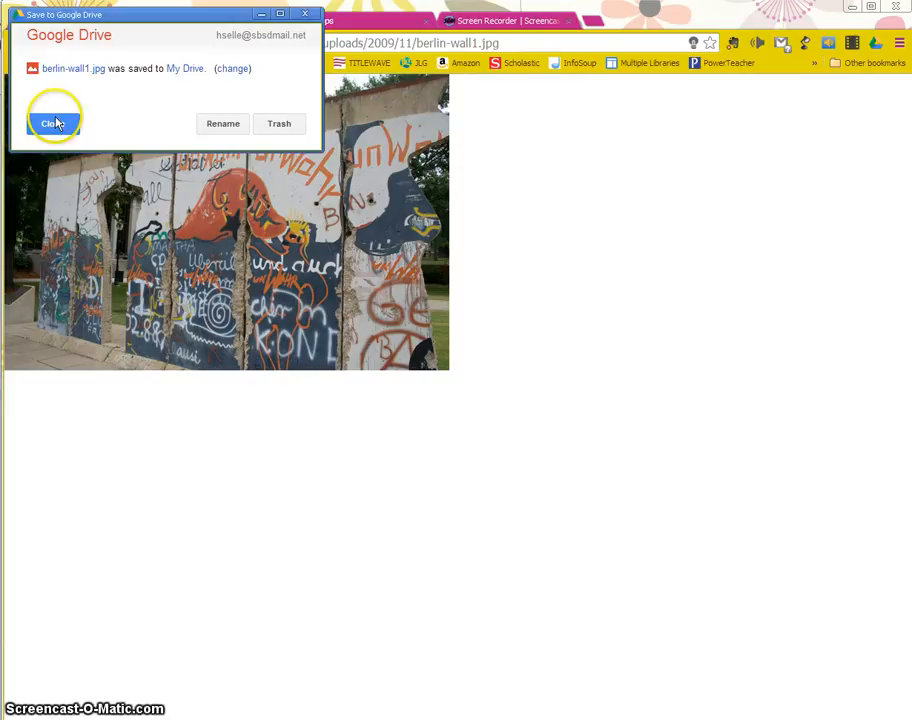
click(52, 124)
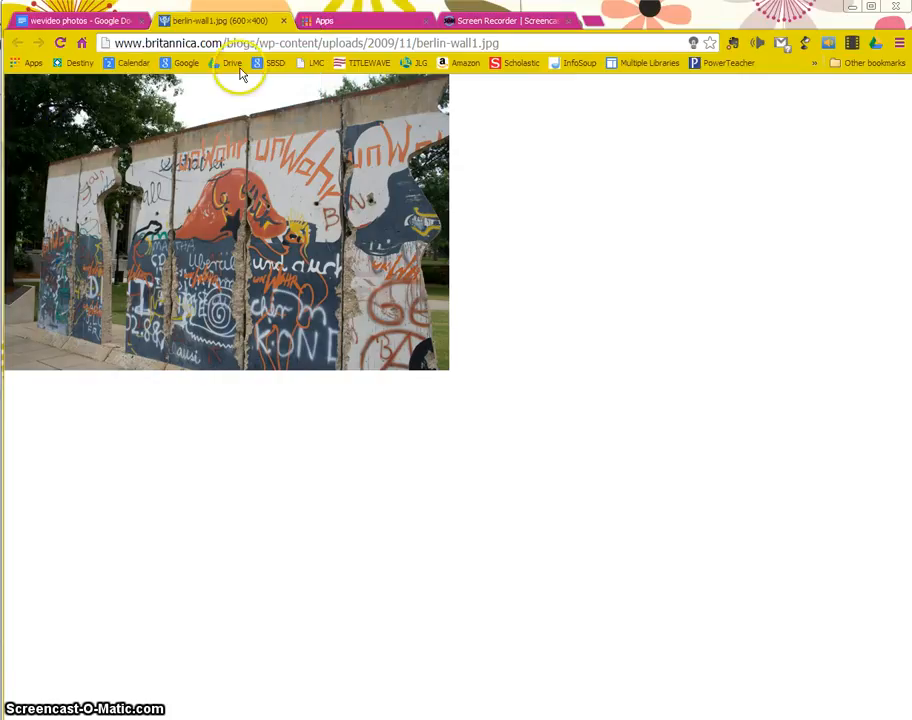
- Save berlin-wall-restoration.jpg to Drive, then view My Drive listing both Berlin Wall JPGs
click(60, 20)
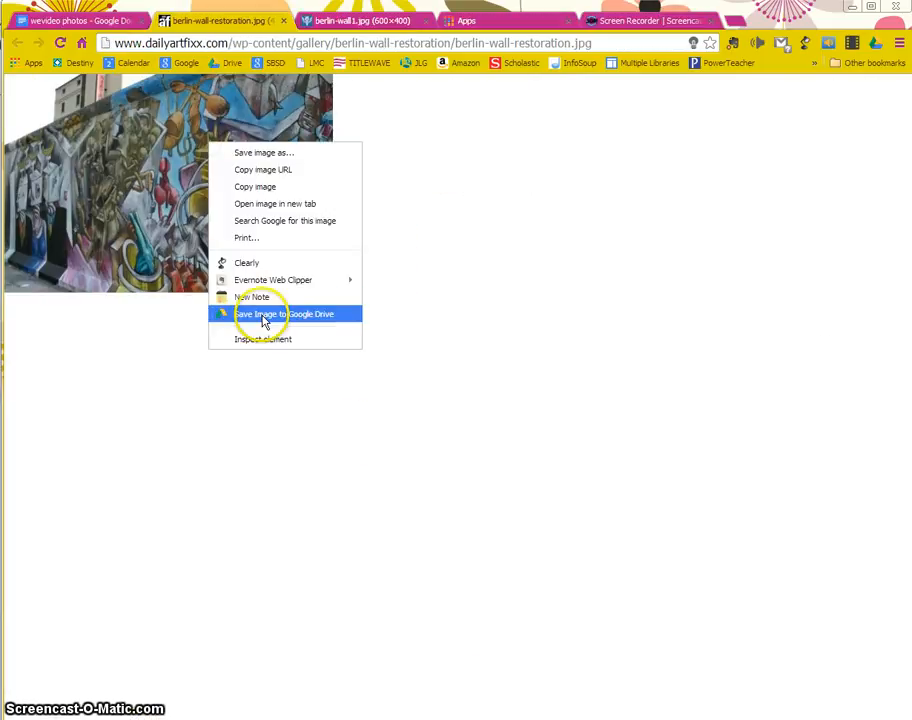
click(284, 312)
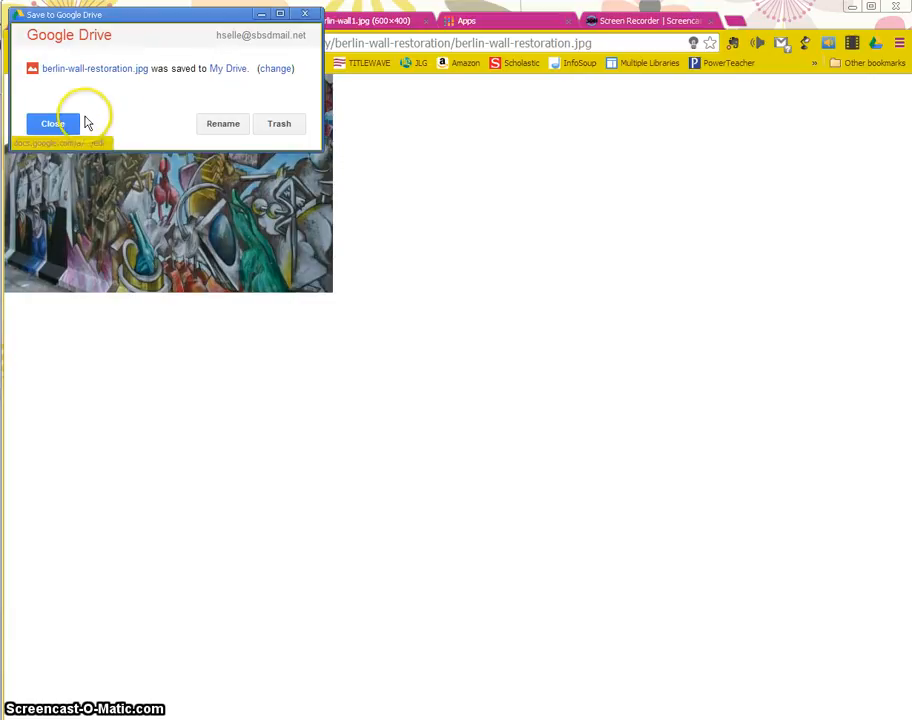
click(56, 124)
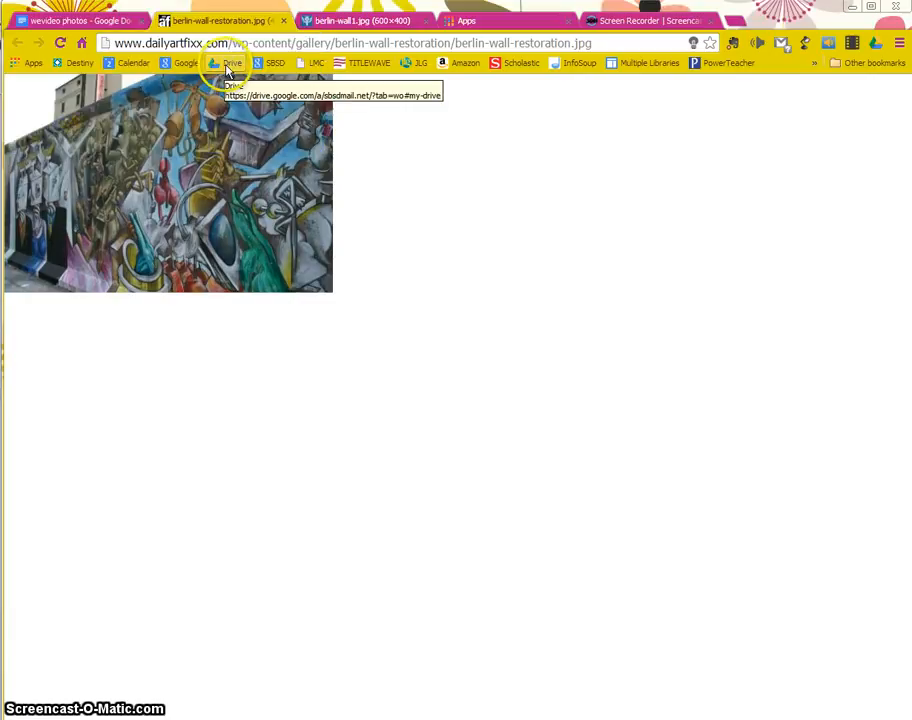
click(220, 62)
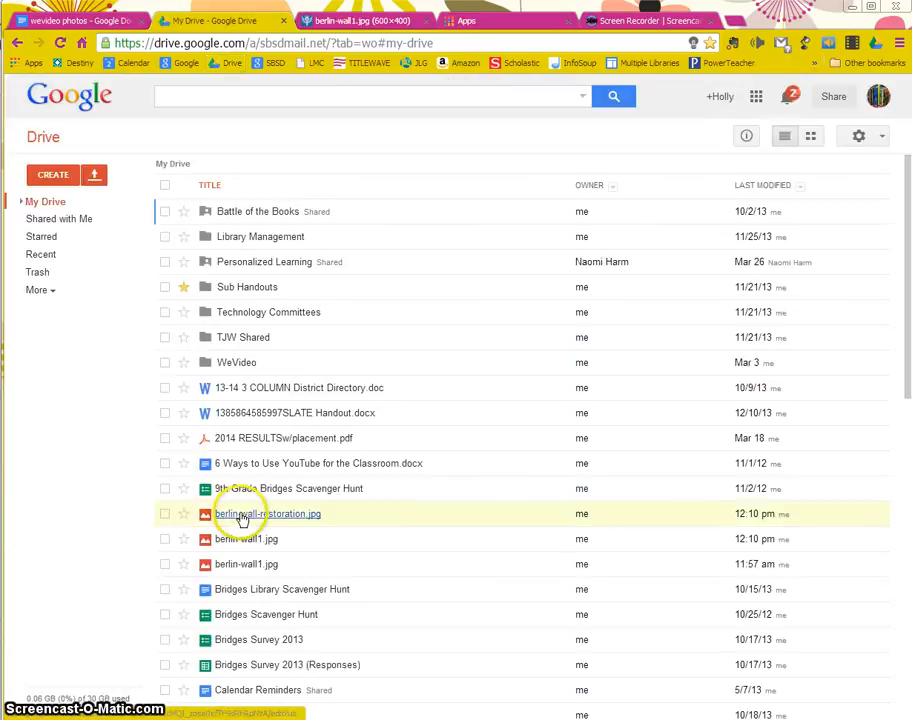
mouse_move(244, 548)
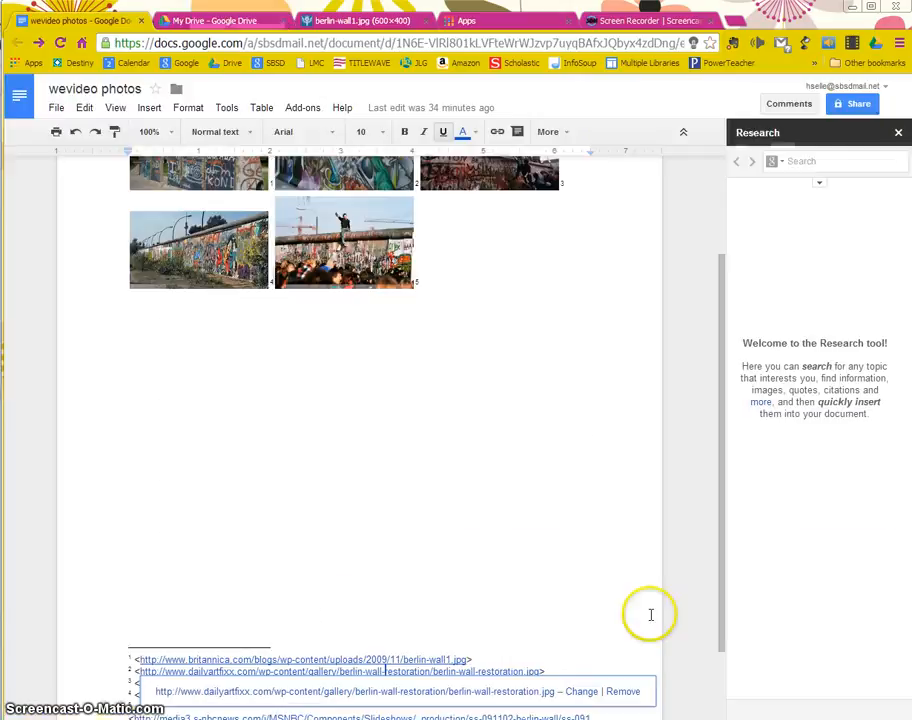
mouse_move(684, 620)
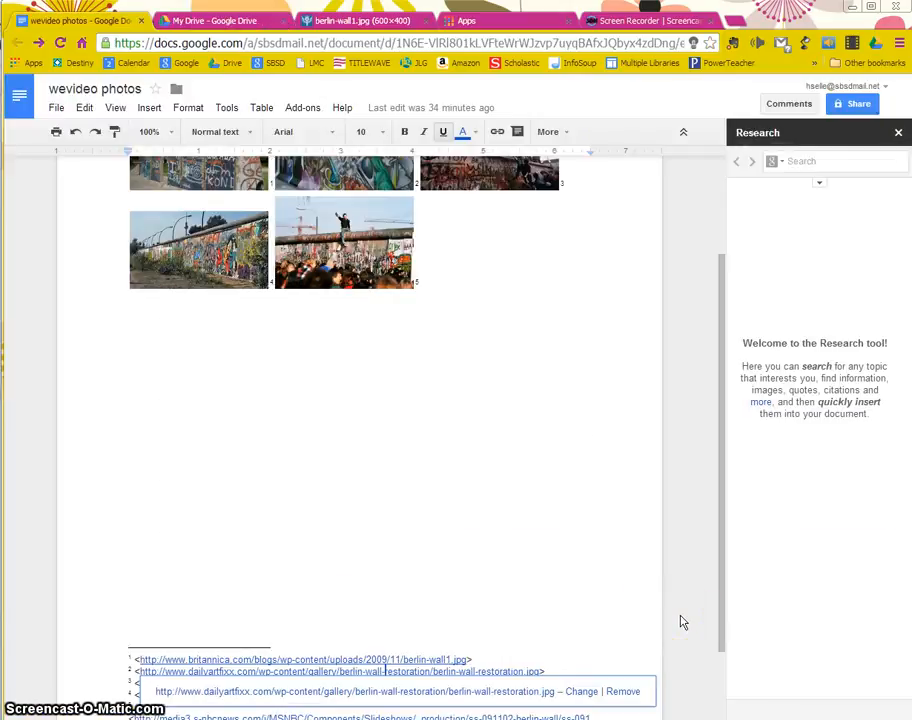